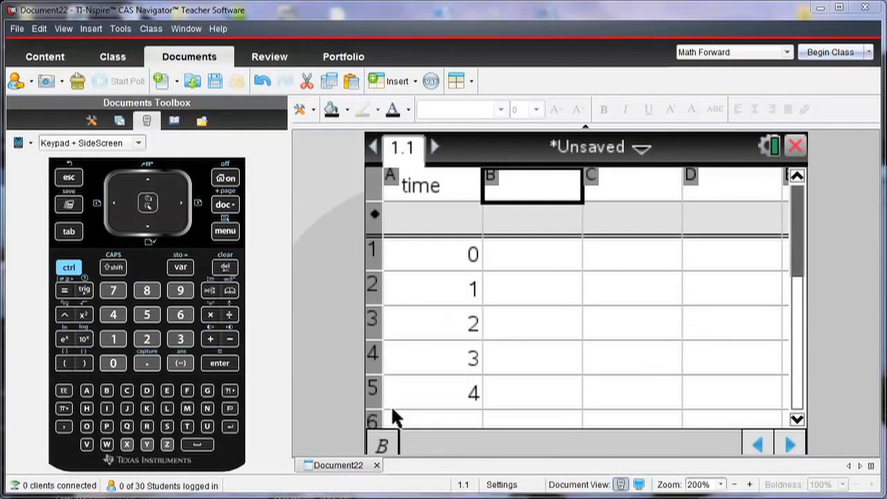
# Name column B 'height' with formula =time^2, giving values 0, 1, 4, 9, 16.
pyautogui.click(533, 185)
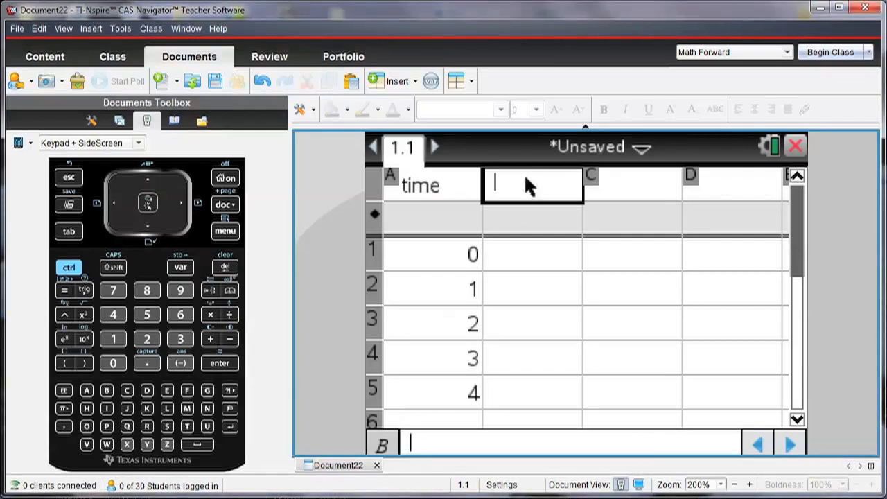
pyautogui.write('heigh')
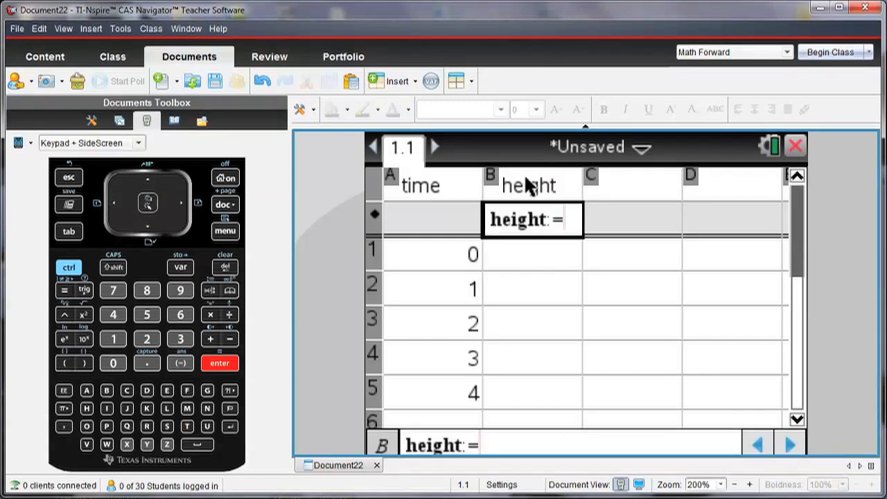
pyautogui.write('time')
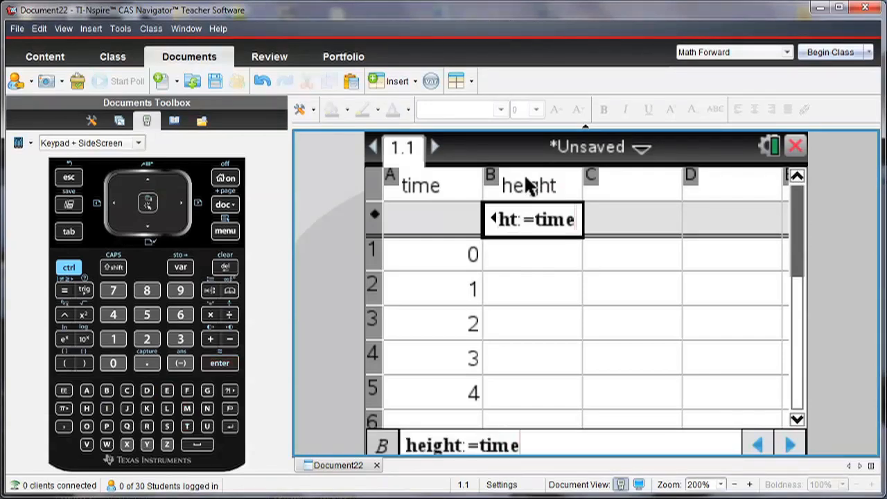
pyautogui.press('enter')
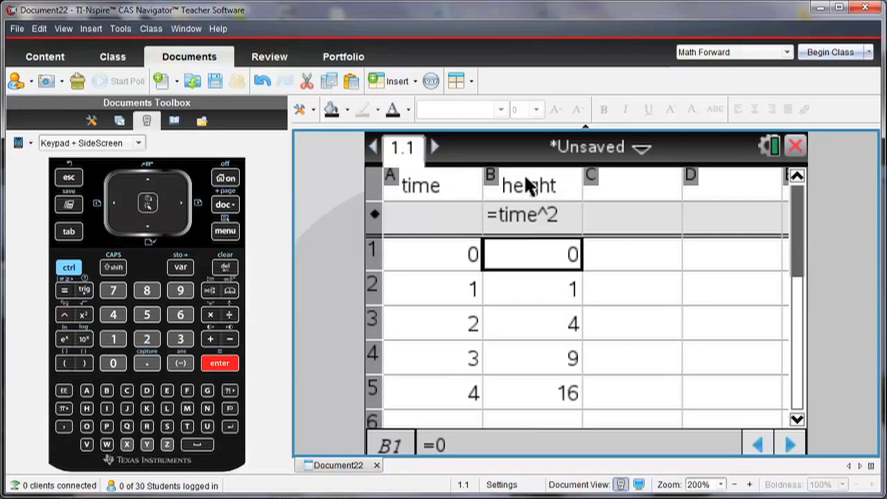
pyautogui.click(631, 185)
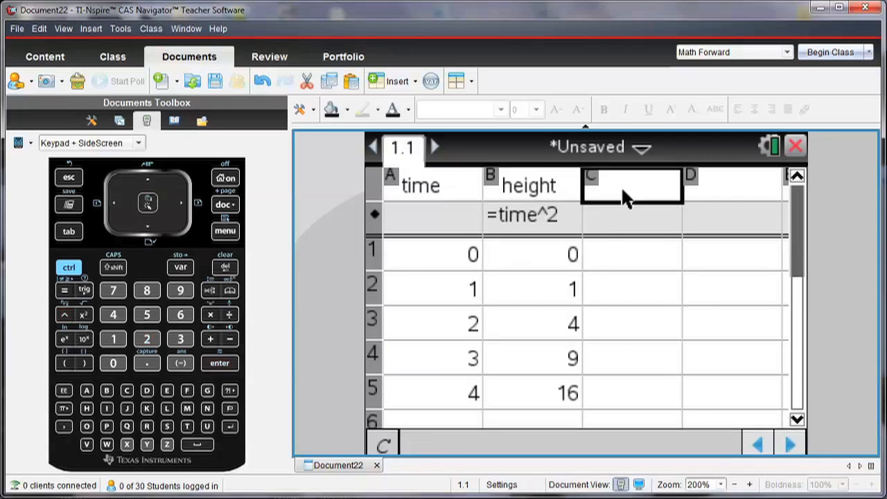
# Name column C 'distance' and enter the values 2, 10, 11, 14, 20.
pyautogui.write('distance')
pyautogui.click(633, 324)
pyautogui.write('1')
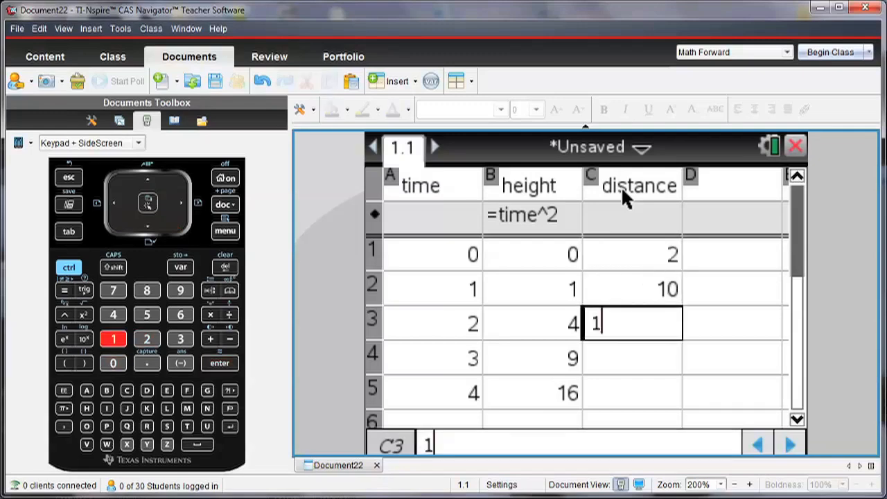
pyautogui.press('enter')
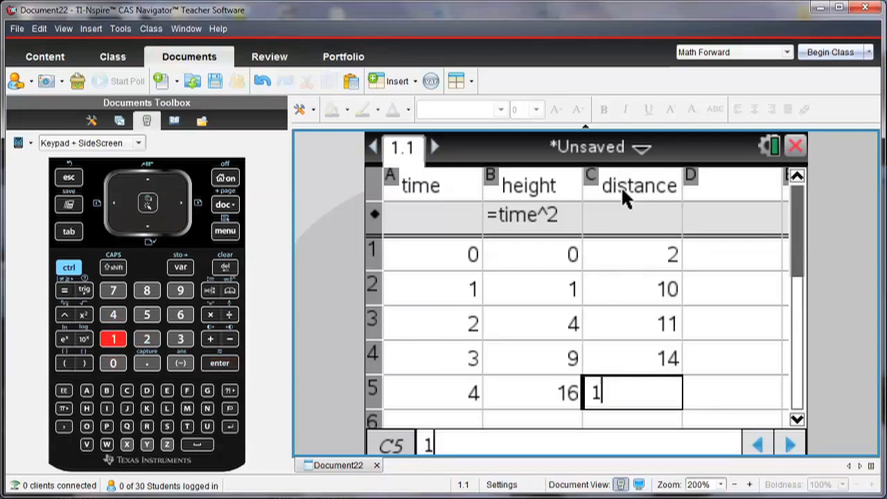
pyautogui.click(113, 362)
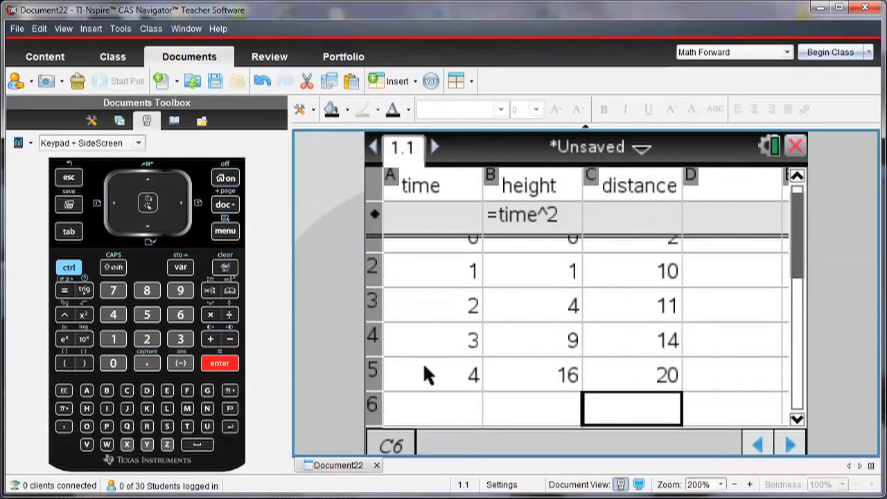
pyautogui.moveTo(371, 381)
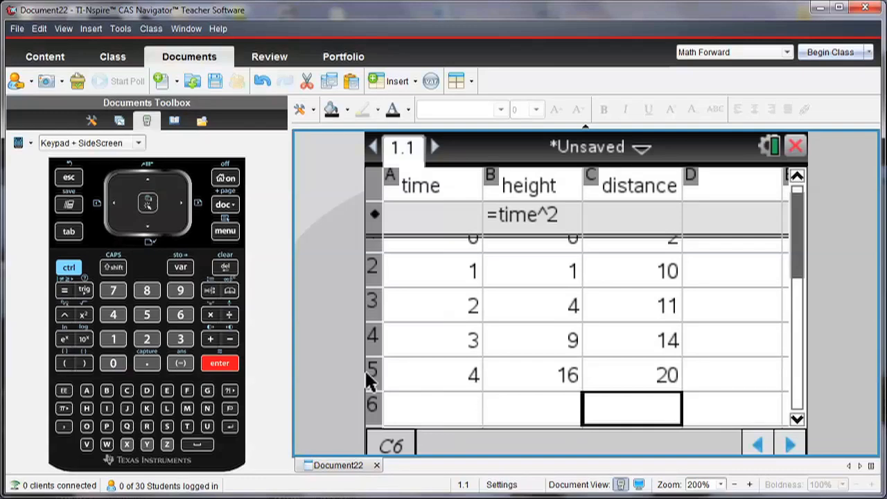
# Add a Data & Statistics page plotting height against time, then nudge the time-1 point.
pyautogui.click(225, 231)
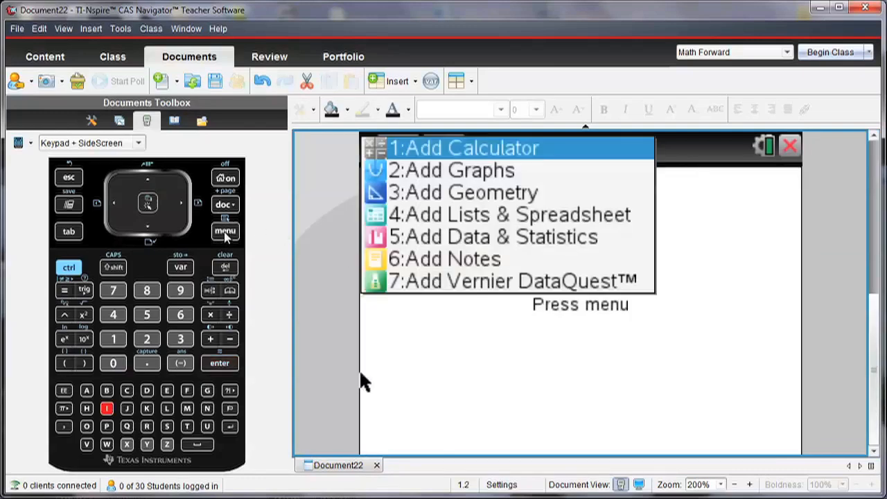
pyautogui.click(493, 236)
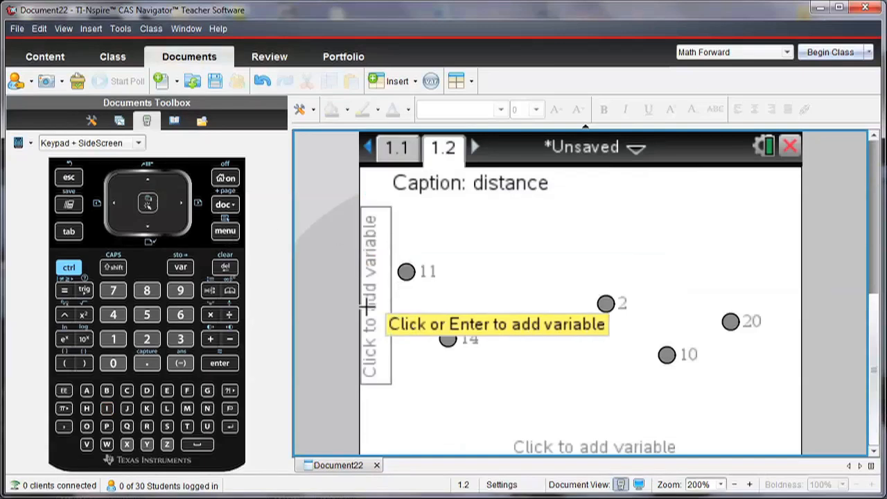
pyautogui.click(593, 446)
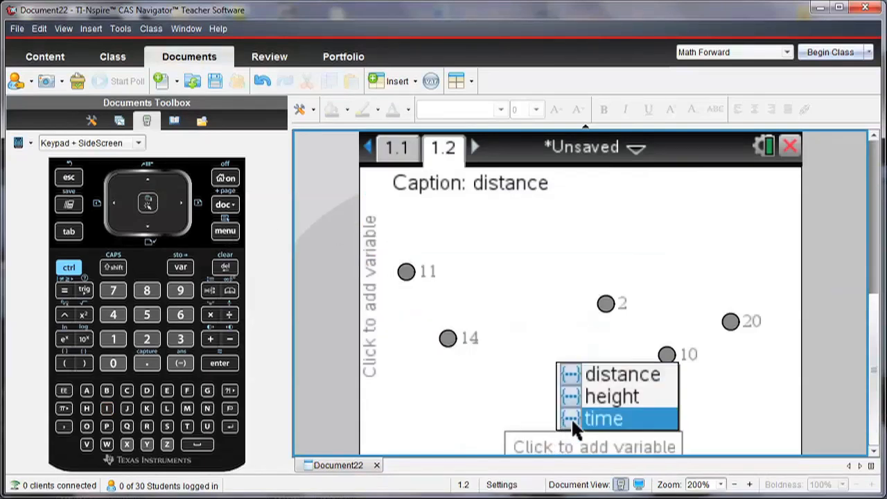
pyautogui.click(603, 418)
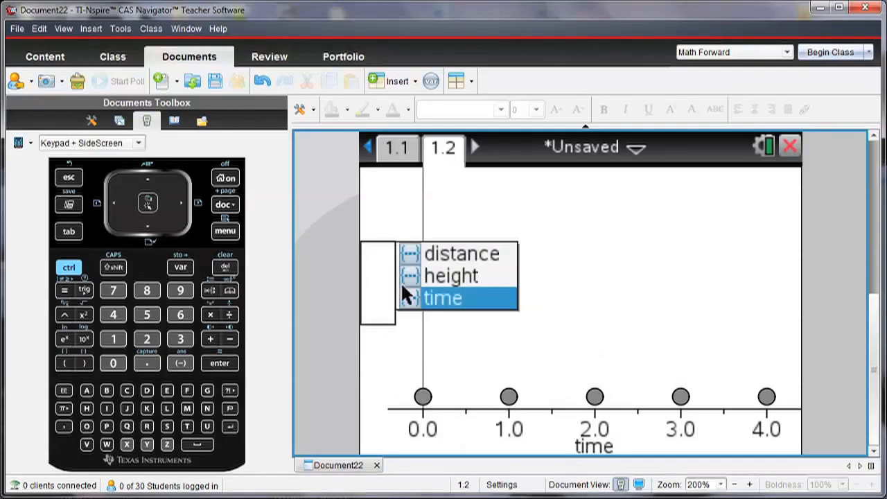
pyautogui.click(451, 275)
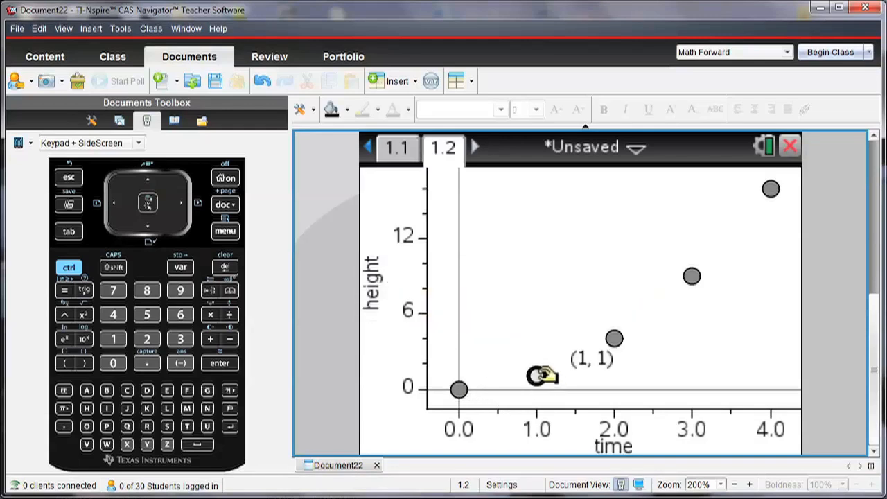
pyautogui.moveTo(538, 375); pyautogui.dragTo(579, 362)
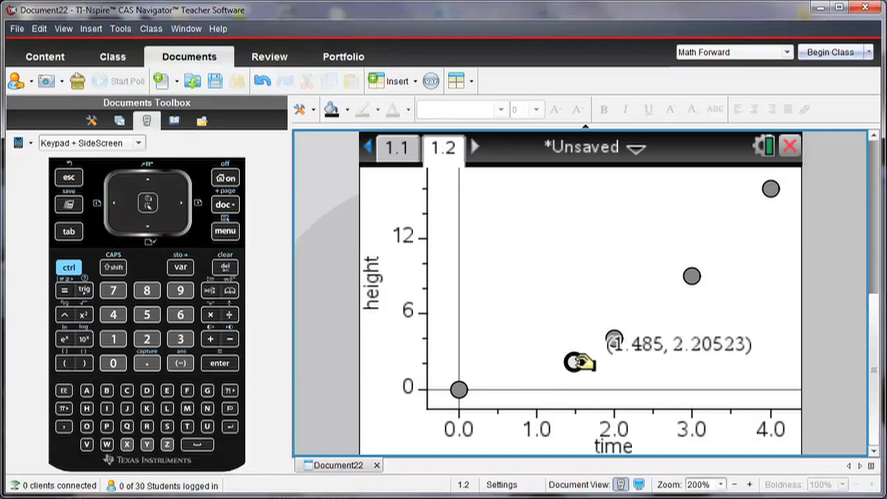
pyautogui.moveTo(577, 362); pyautogui.dragTo(504, 385)
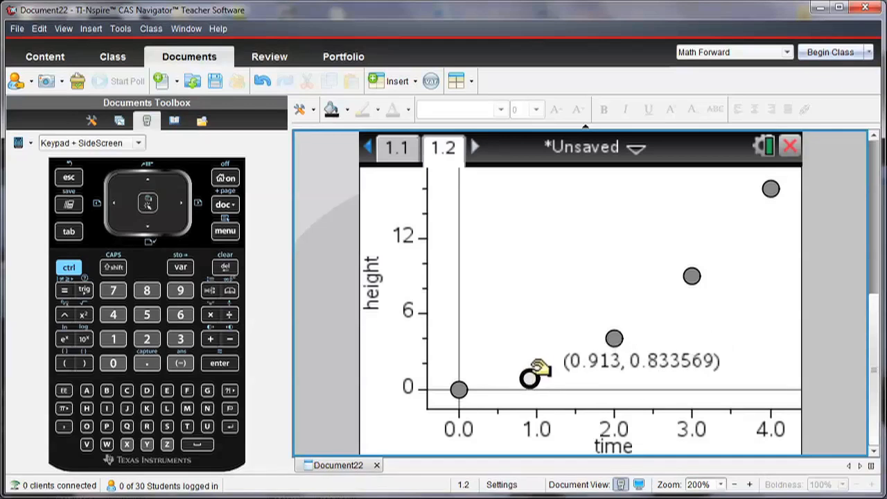
pyautogui.moveTo(475, 248)
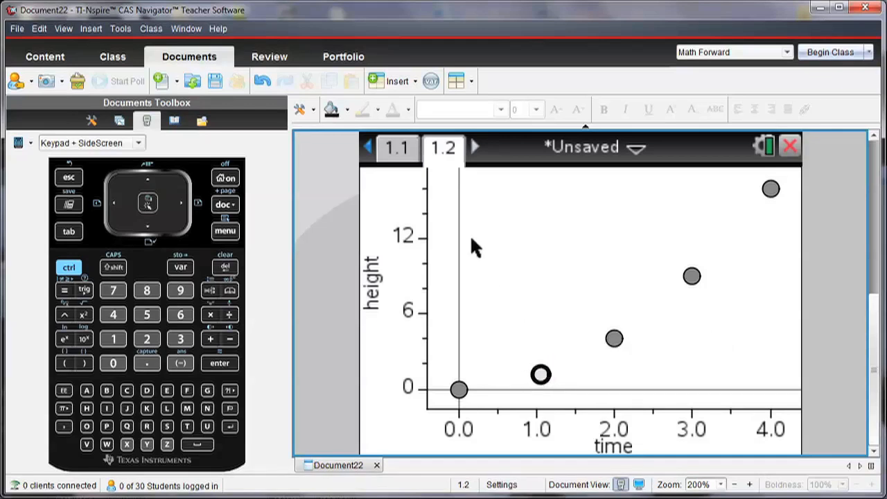
pyautogui.click(397, 147)
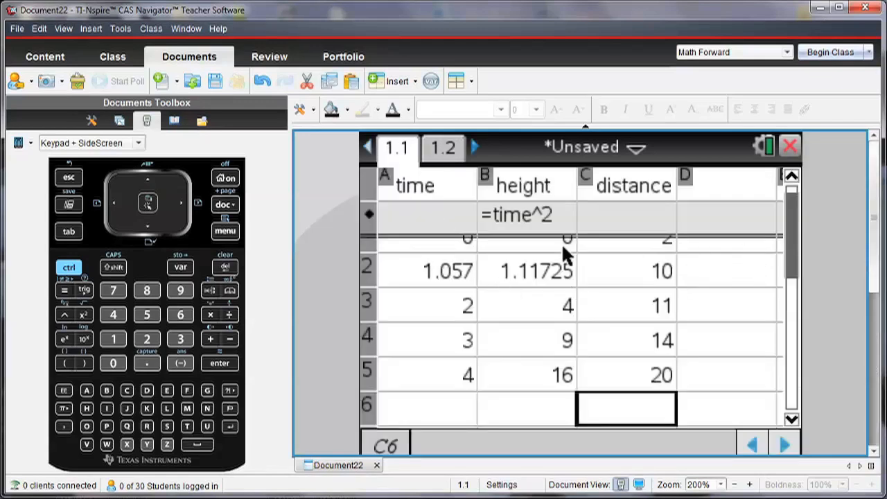
pyautogui.moveTo(457, 197)
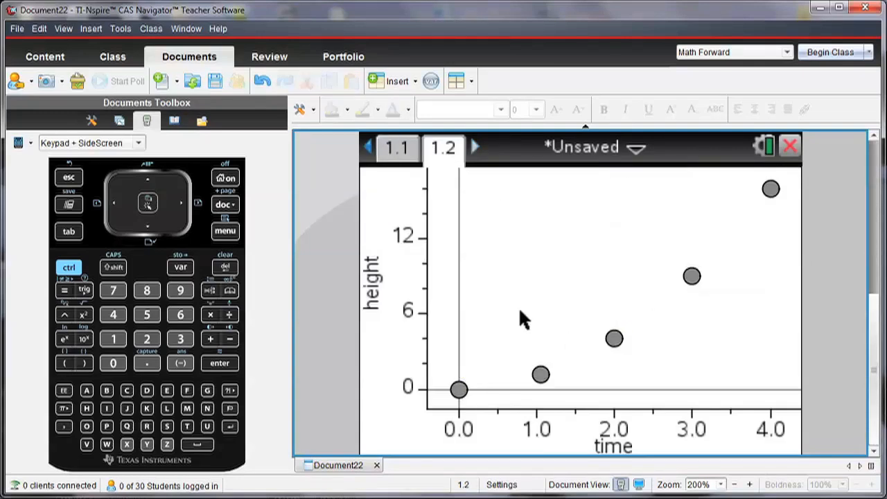
pyautogui.click(224, 231)
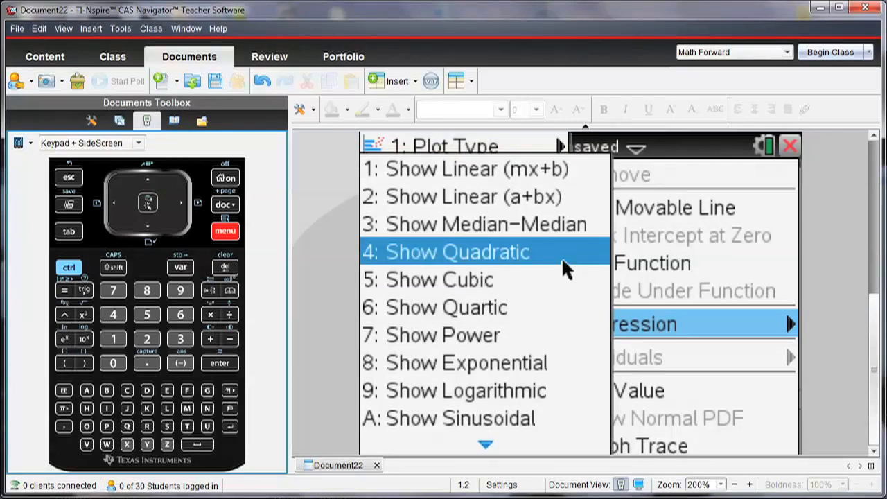
# Move the quadratic regression equation label from bottom right to near the top.
pyautogui.click(457, 251)
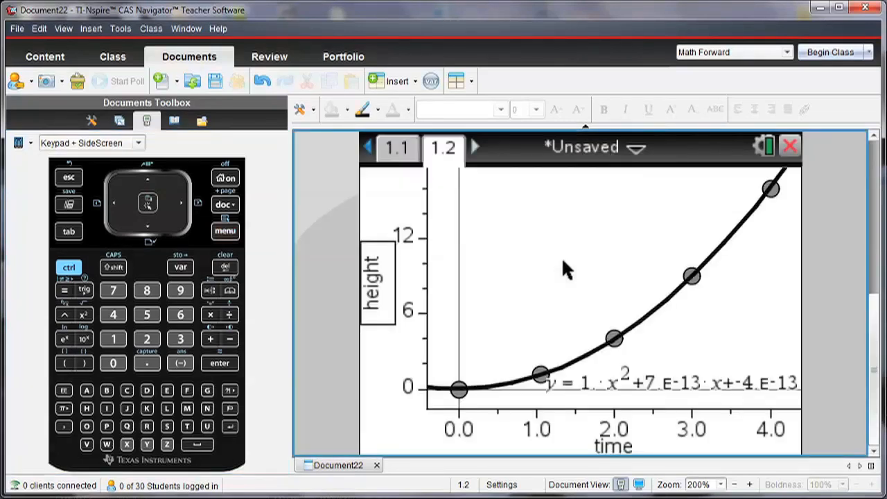
pyautogui.moveTo(665, 382); pyautogui.dragTo(615, 217)
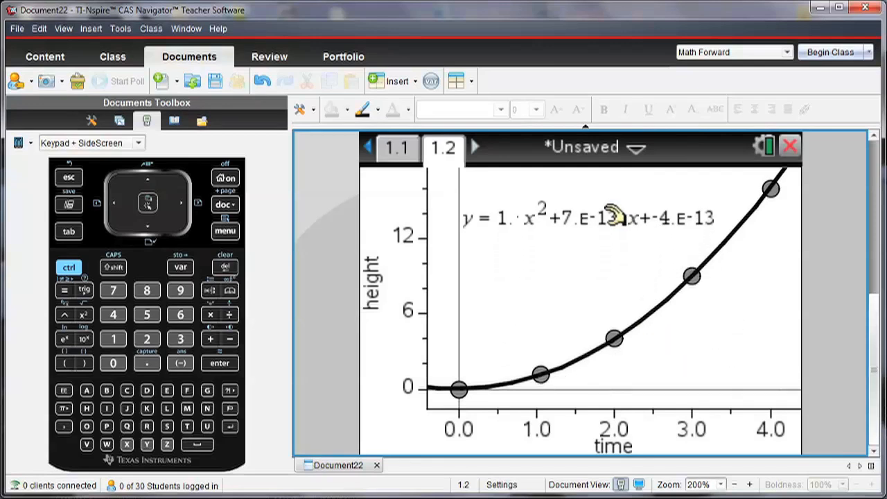
pyautogui.moveTo(513, 233)
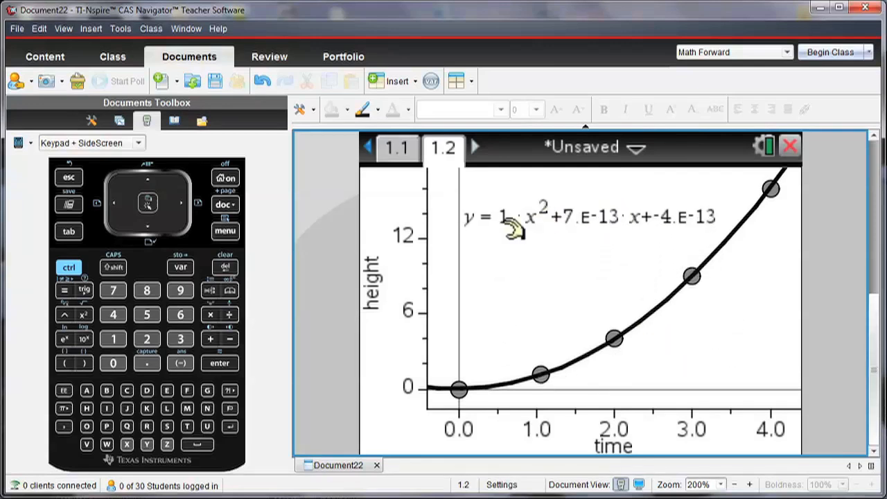
pyautogui.moveTo(586, 229)
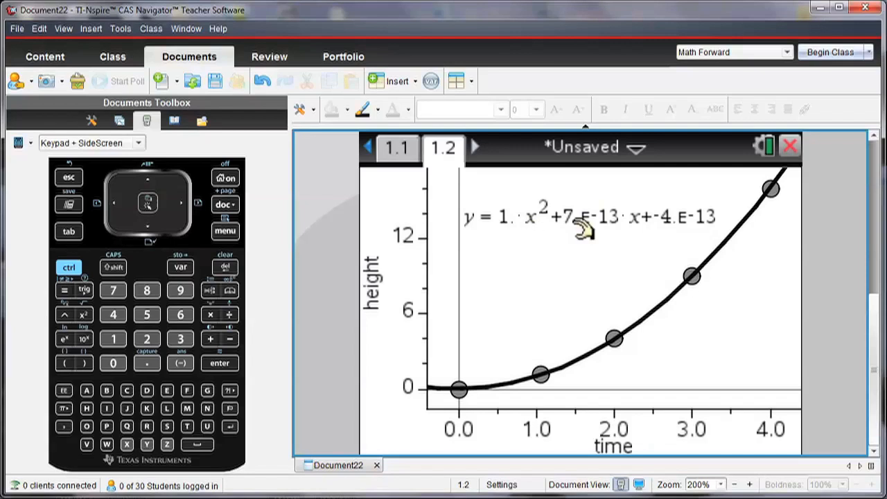
pyautogui.moveTo(613, 233)
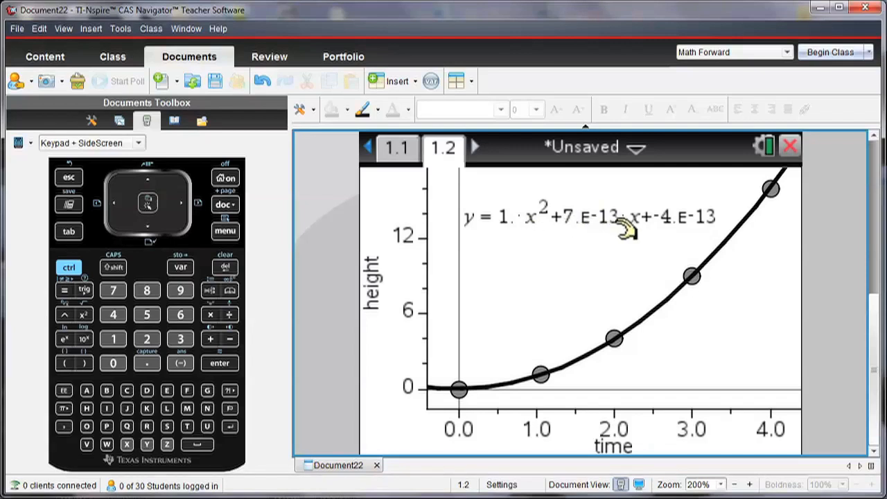
pyautogui.moveTo(676, 225)
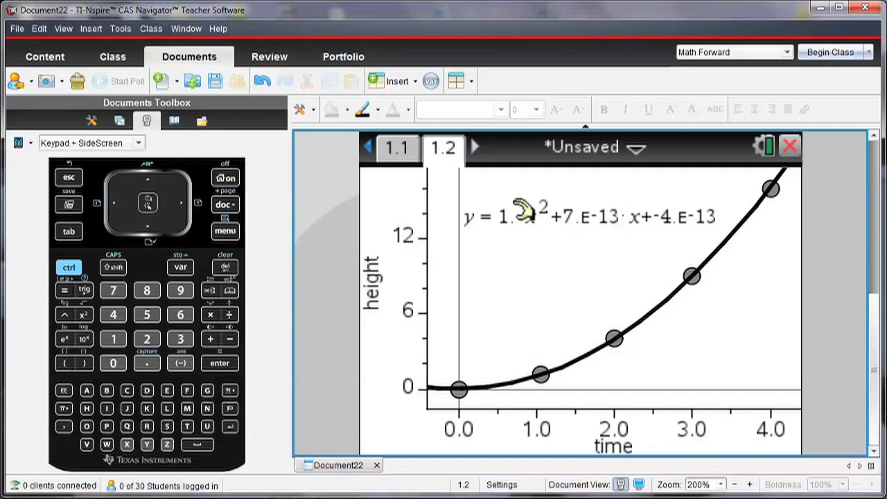
pyautogui.moveTo(645, 331)
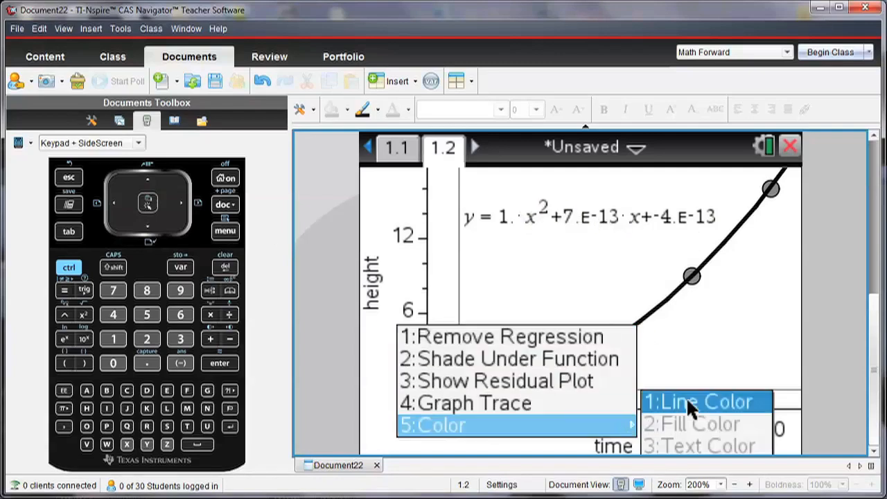
# Set the quadratic regression curve's line colour to red.
pyautogui.click(702, 401)
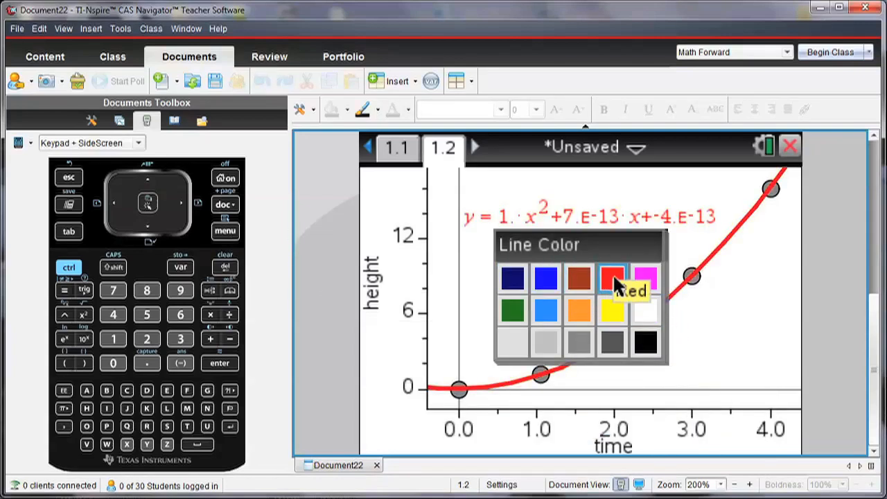
pyautogui.click(612, 277)
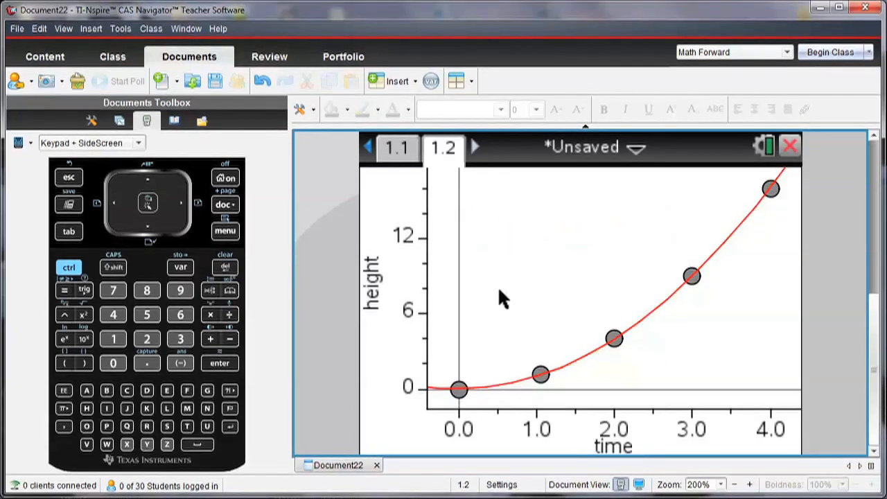
pyautogui.moveTo(373, 284)
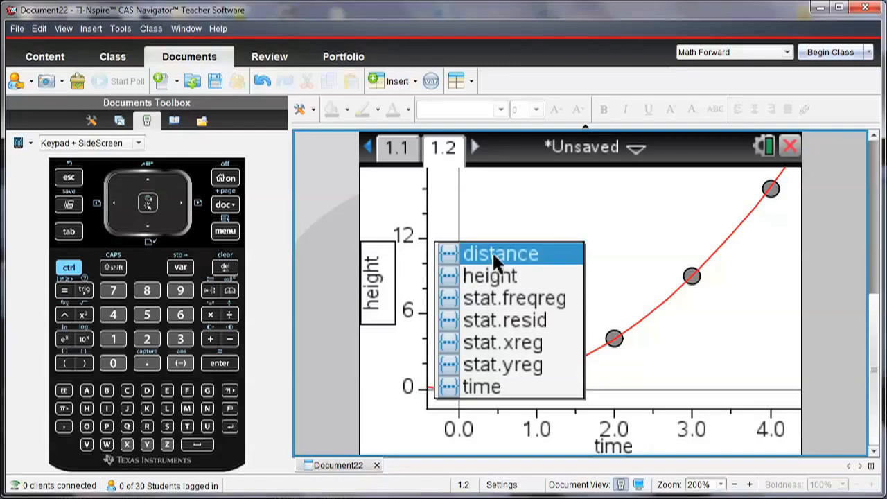
# Switch the vertical axis to distance and remove the regression line.
pyautogui.click(500, 253)
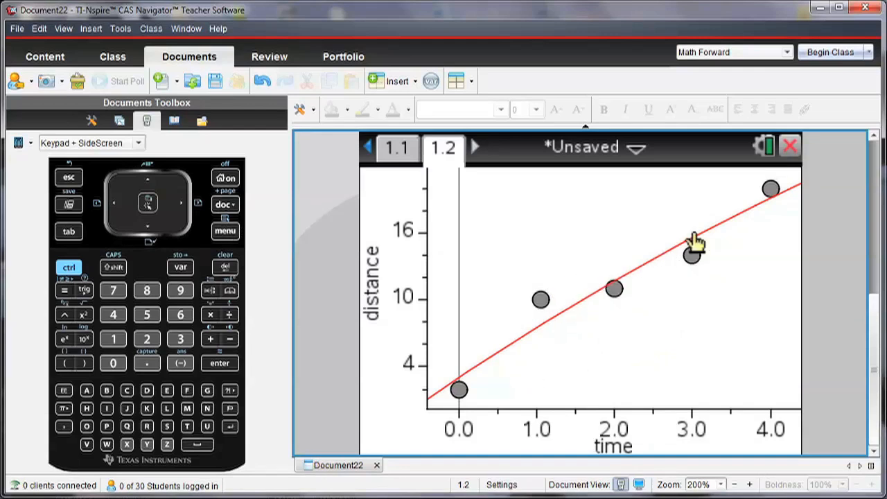
pyautogui.moveTo(375, 284)
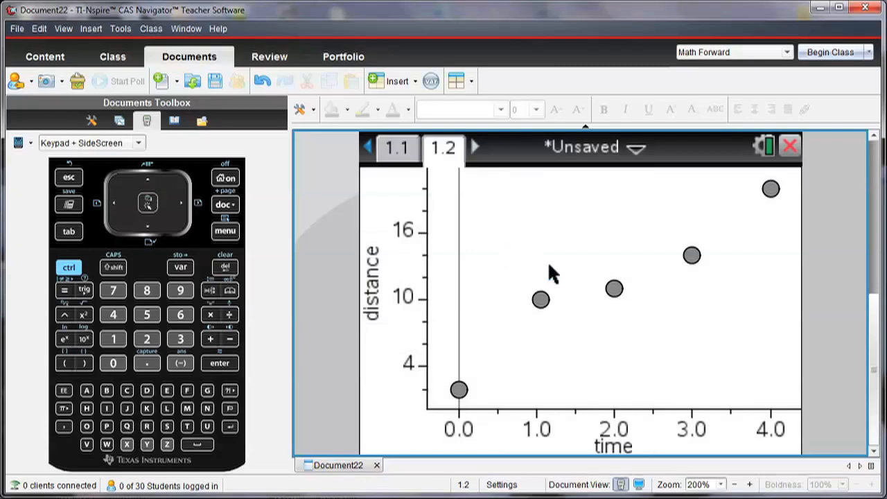
pyautogui.moveTo(478, 364)
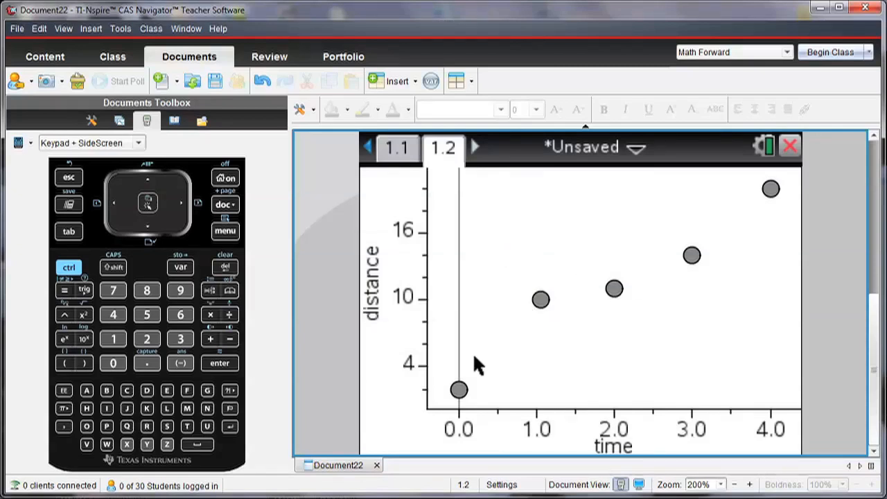
pyautogui.click(375, 284)
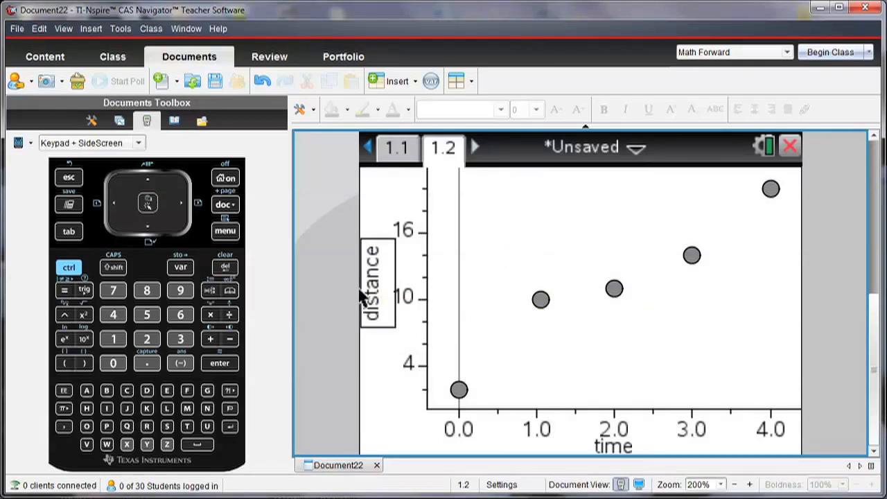
# Fit movable line m1(x)=4.49x+1.8, move the second point onto it, then view the spreadsheet.
pyautogui.click(225, 230)
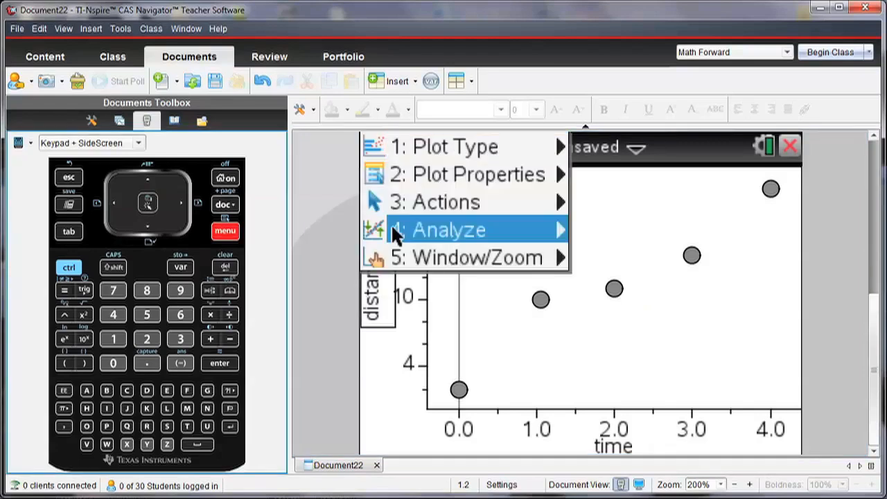
pyautogui.click(448, 230)
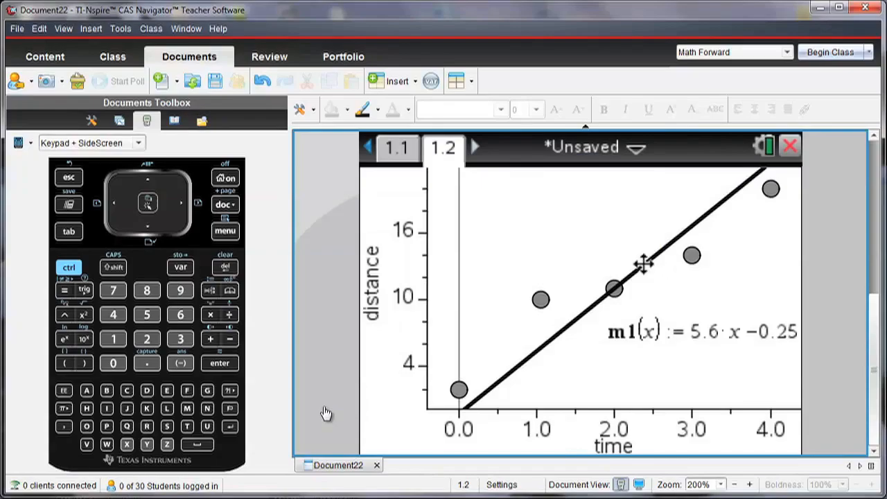
pyautogui.moveTo(645, 264); pyautogui.dragTo(652, 282)
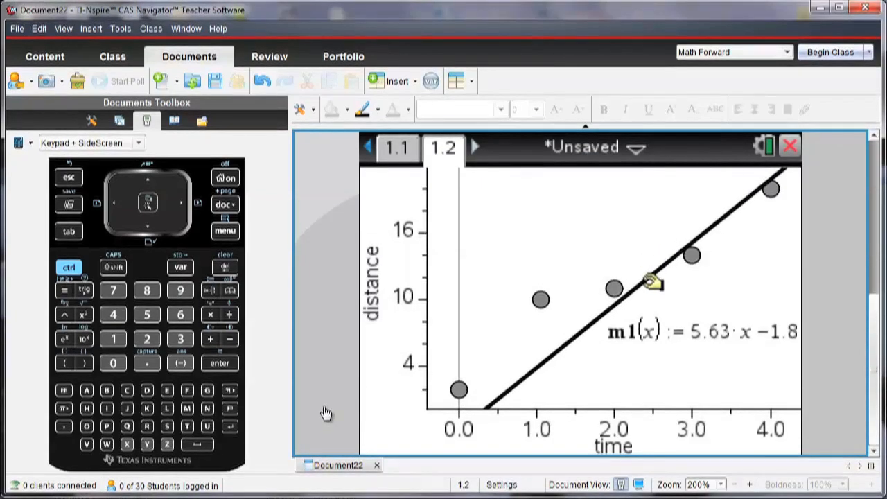
pyautogui.moveTo(652, 281); pyautogui.dragTo(742, 177)
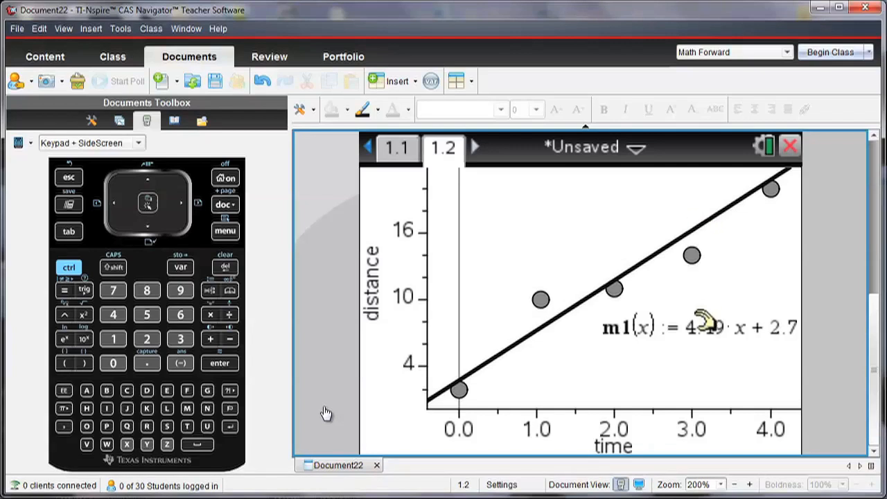
pyautogui.moveTo(700, 326); pyautogui.dragTo(593, 204)
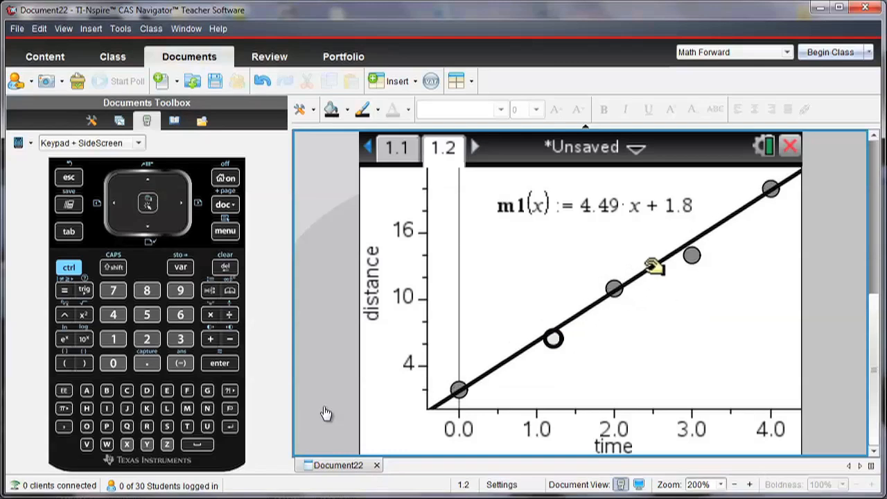
pyautogui.click(397, 148)
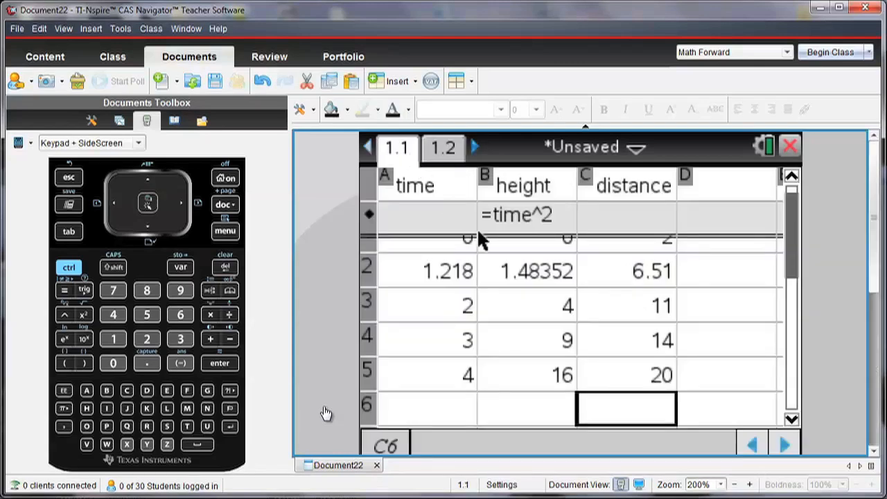